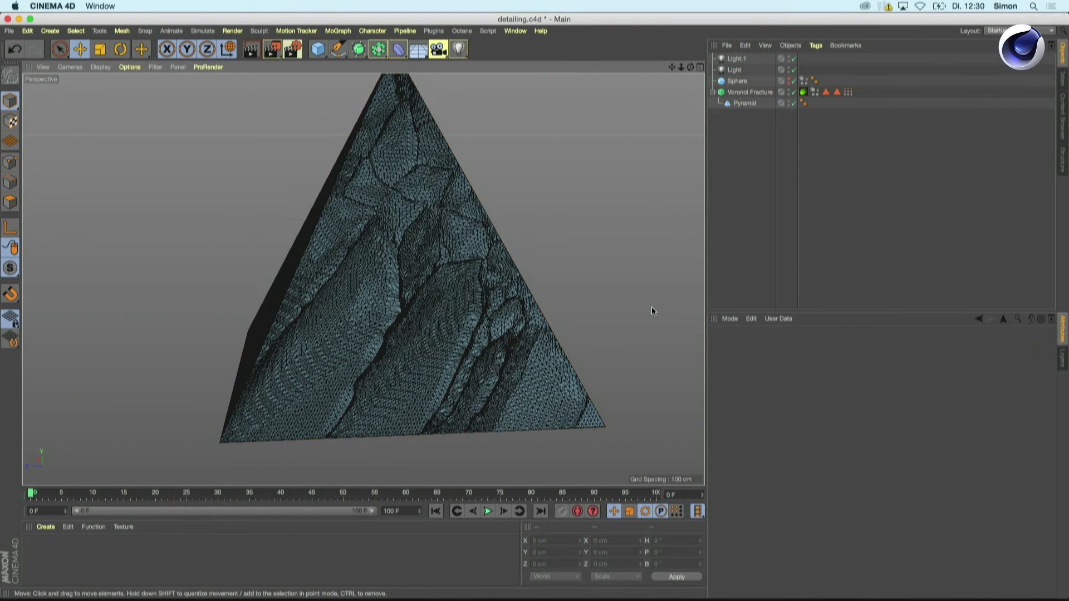
Step: Switch to the open collision_deformer.c4d document from the Window menu
{"action": "left_click", "coordinate": [9, 31]}
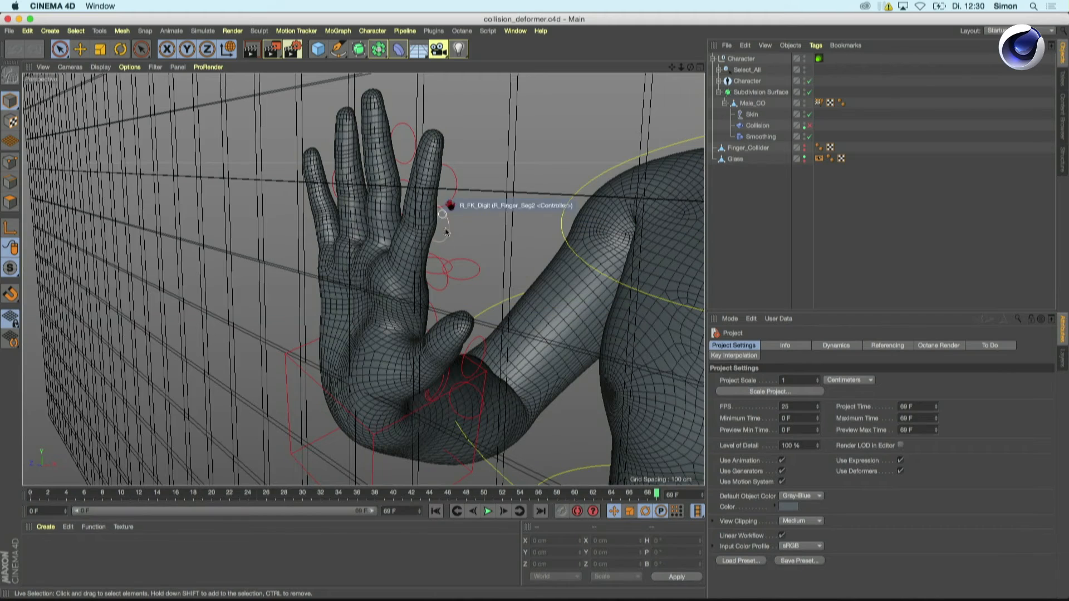
{"action": "mouse_move", "coordinate": [562, 309]}
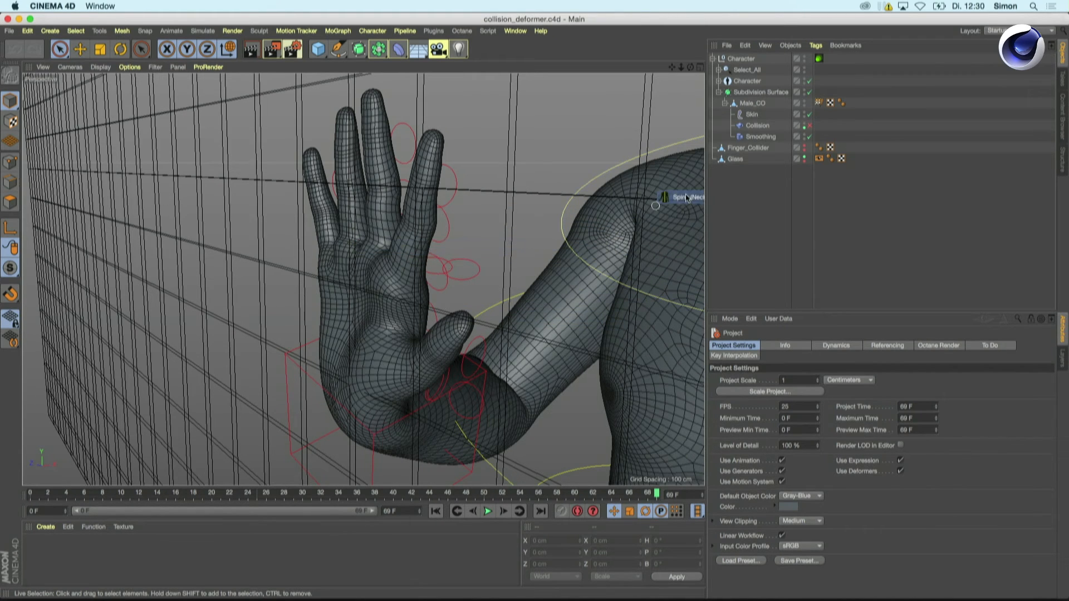
Step: Orbit closer to the palm, then select the Collision deformer and view its Colliders tab
{"action": "left_click", "coordinate": [748, 147]}
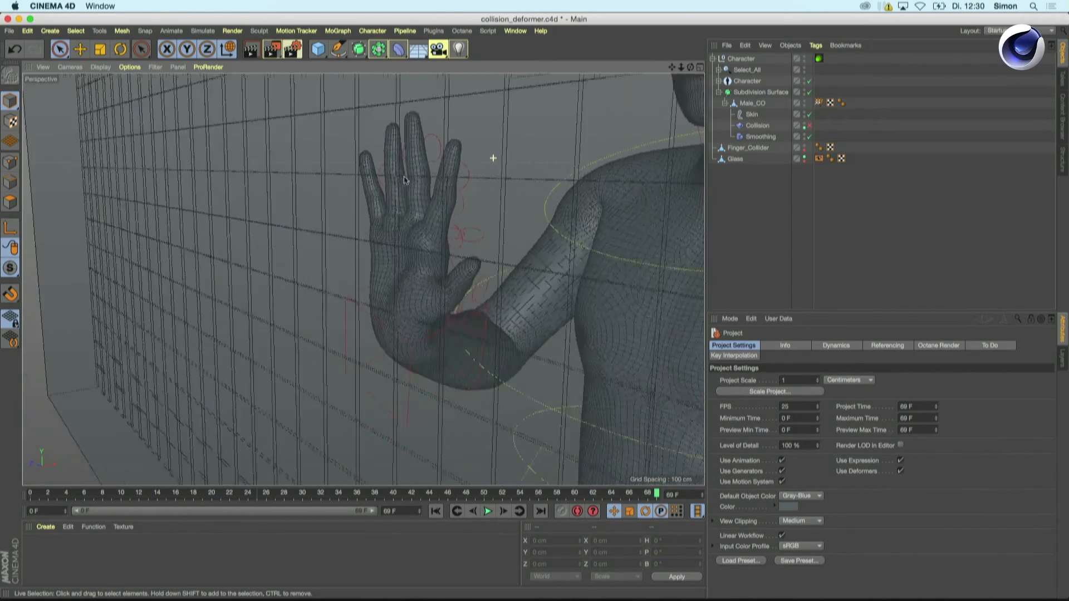
{"action": "left_click_drag", "start_coordinate": [402, 180], "coordinate": [433, 235]}
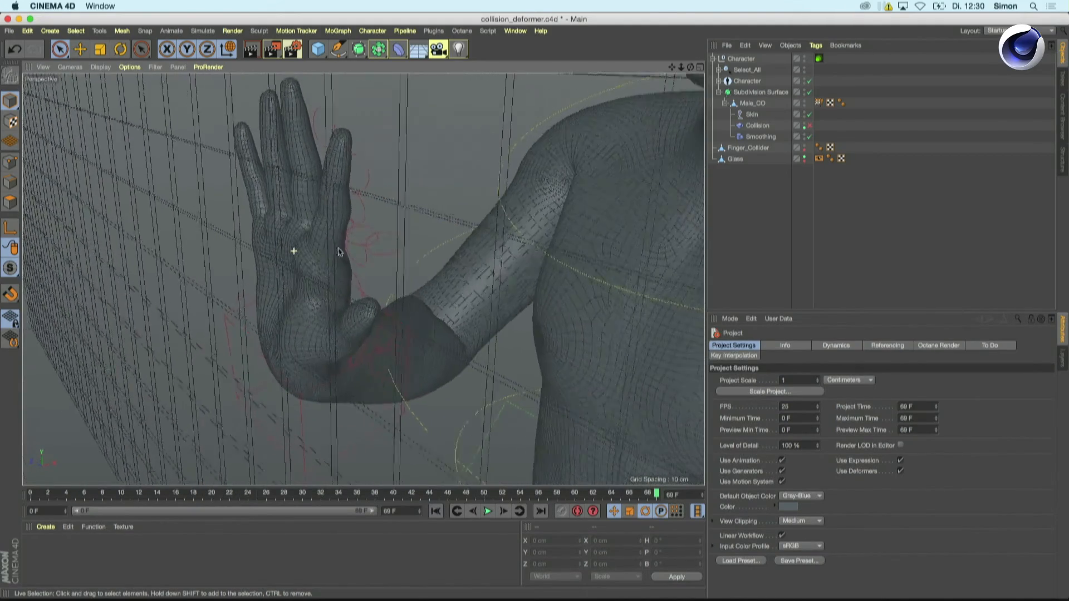
{"action": "left_click_drag", "start_coordinate": [339, 251], "coordinate": [369, 254]}
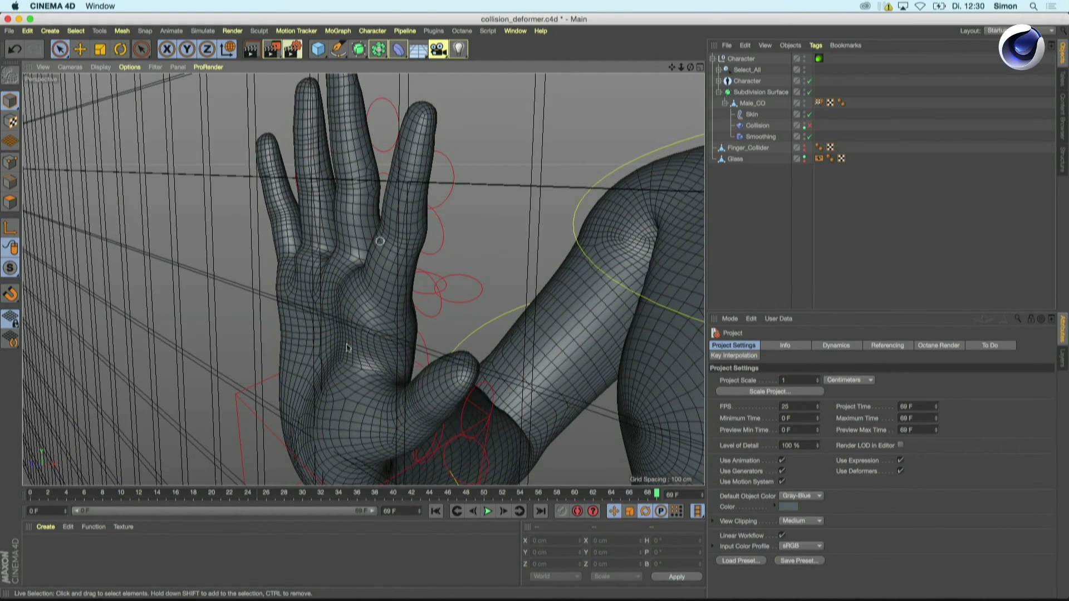
{"action": "mouse_move", "coordinate": [402, 164]}
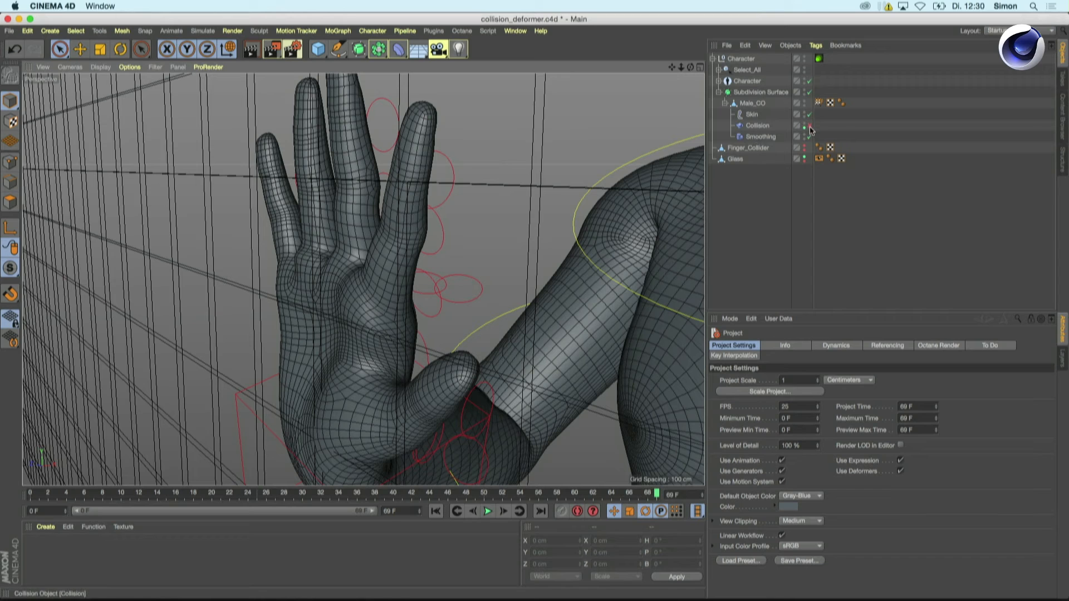
{"action": "left_click", "coordinate": [756, 125]}
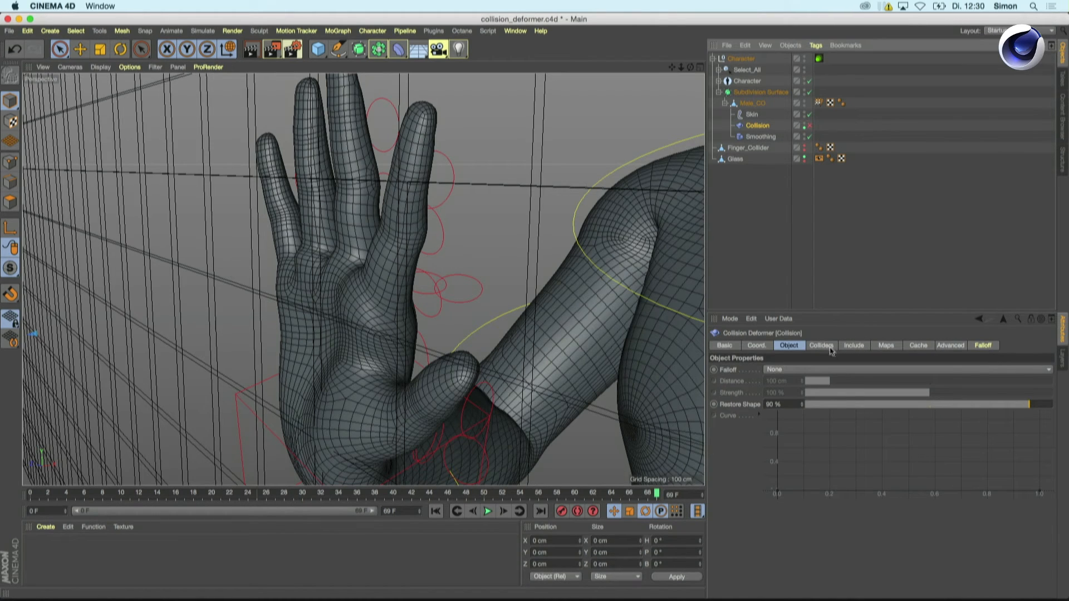
{"action": "left_click", "coordinate": [820, 345]}
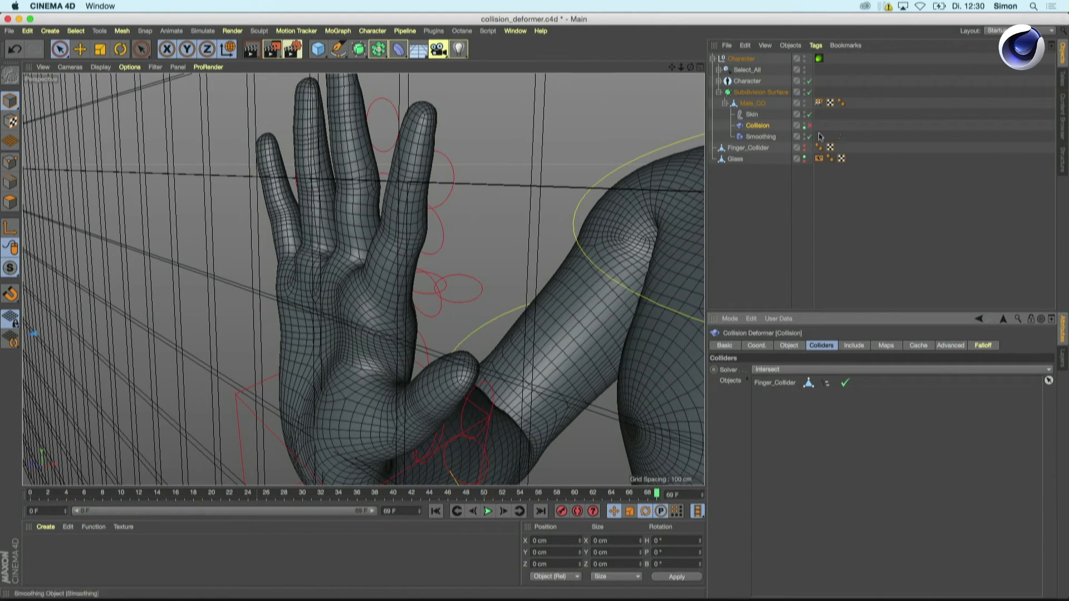